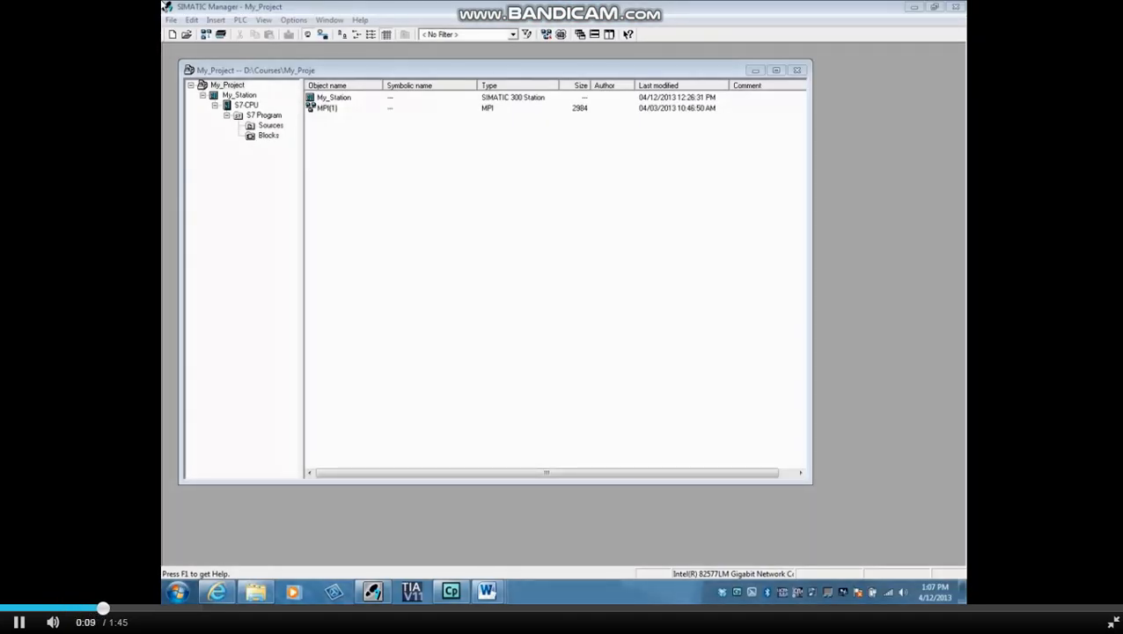
Show the S7 program's Blocks folder and switch to the online view of the CPU's blocks
left_click(268, 134)
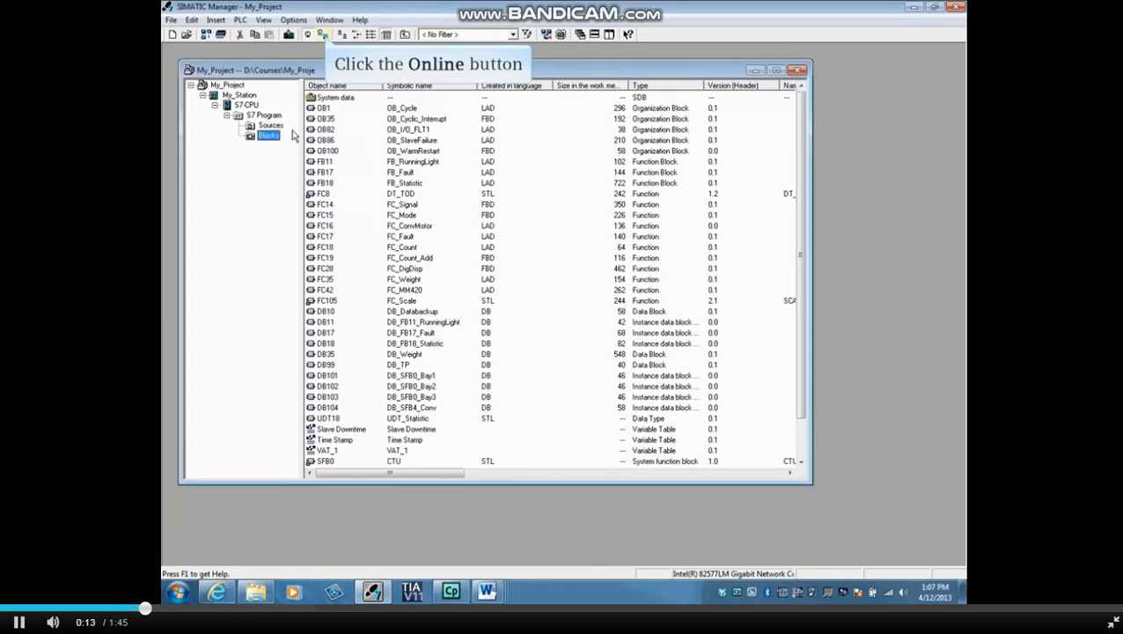
left_click(324, 35)
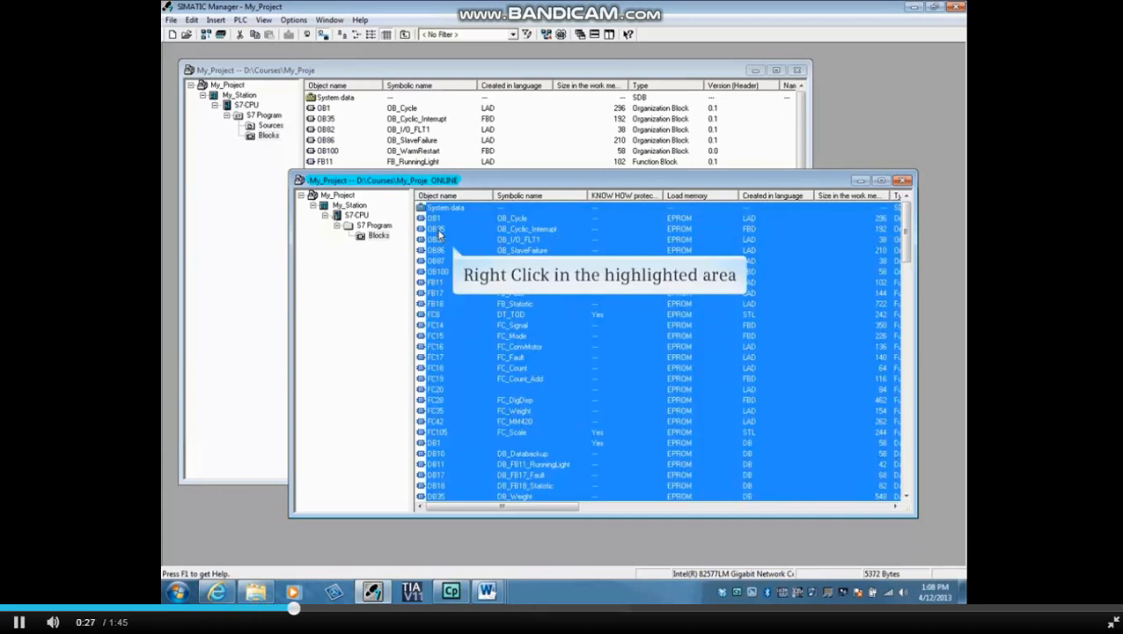
Delete all user blocks from the online CPU, accepting that system blocks remain, and close the online window
right_click(437, 250)
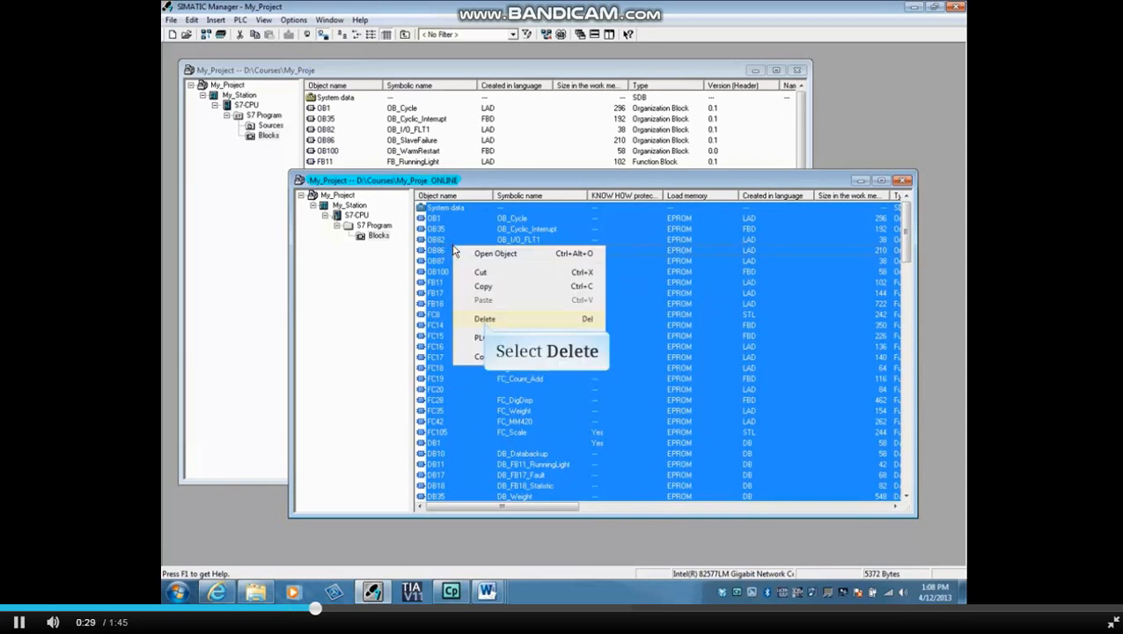
left_click(484, 319)
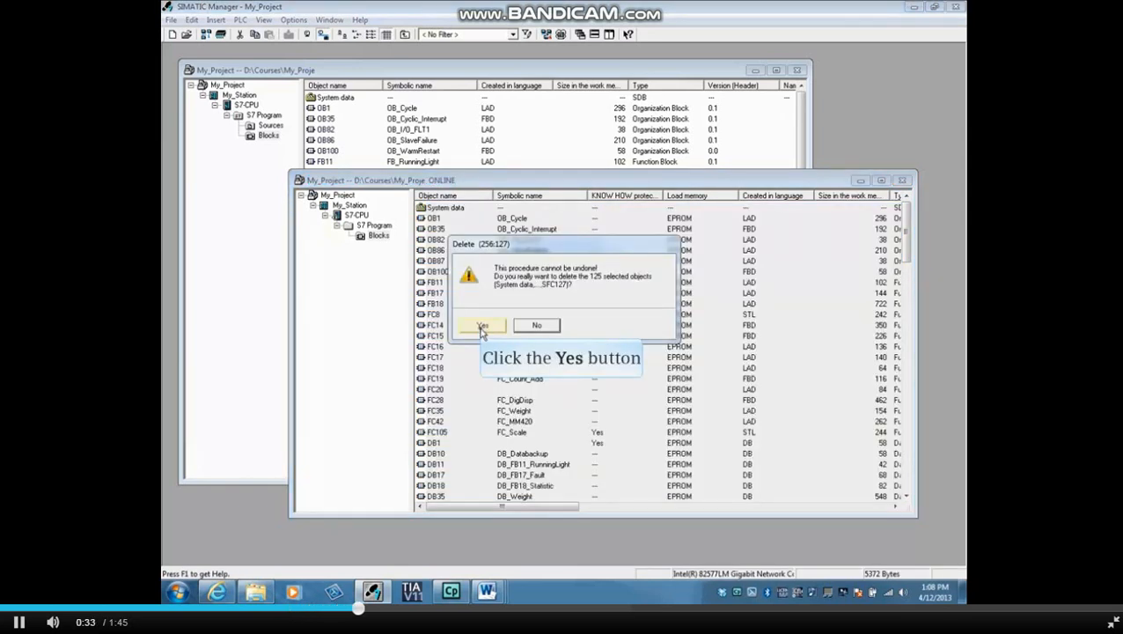
left_click(483, 324)
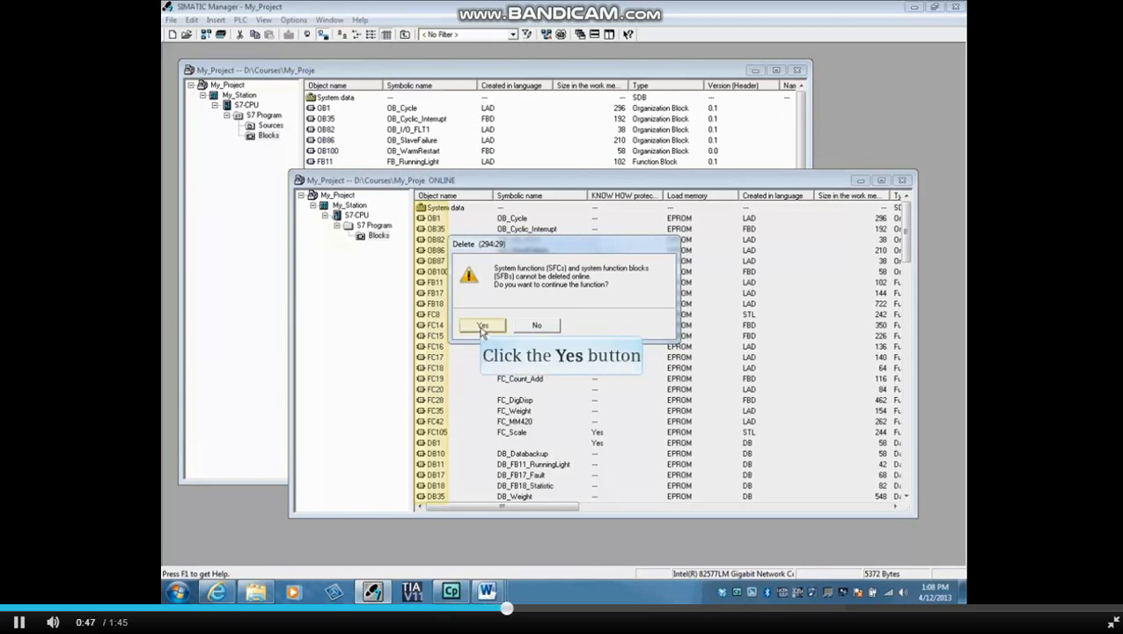
left_click(482, 324)
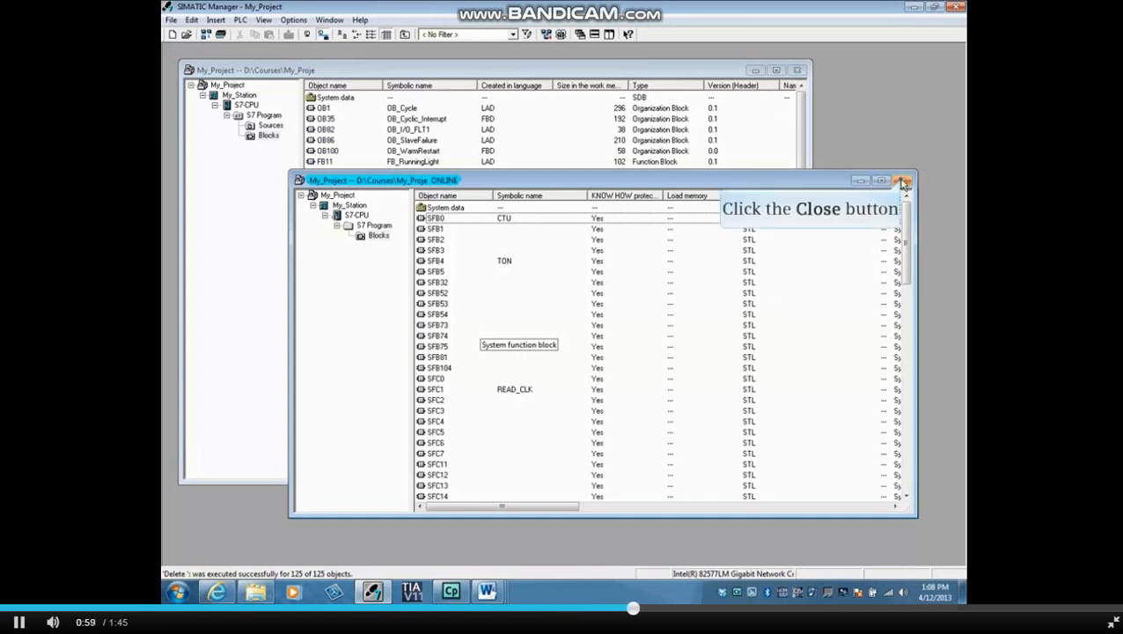
left_click(903, 179)
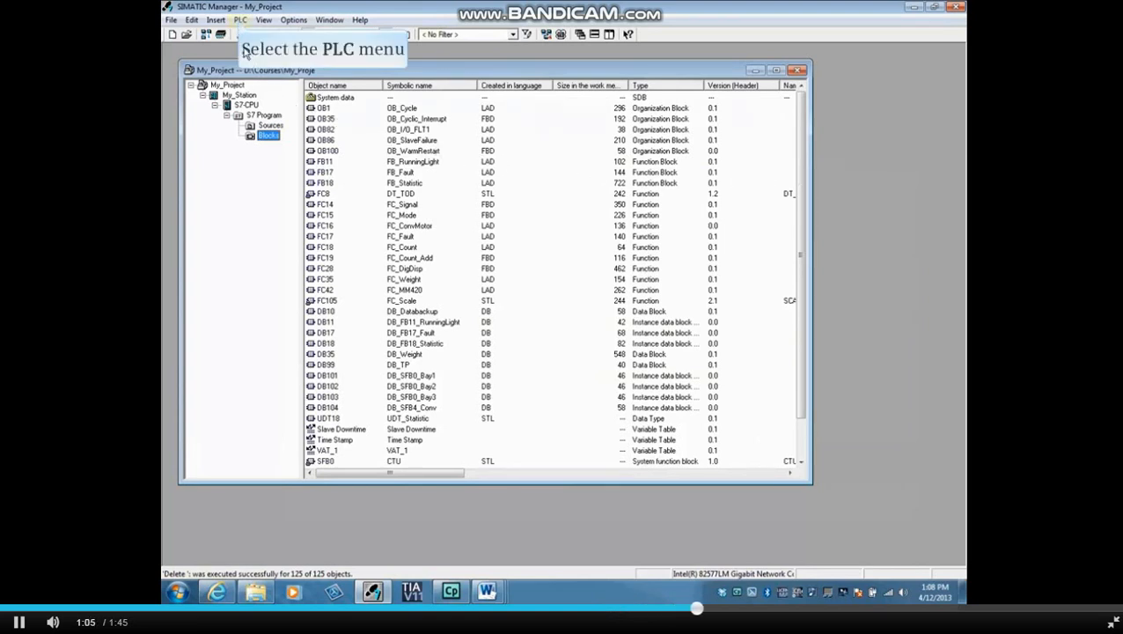
Run a confirmed CPU memory reset via PLC > Diagnostic/Setting > Clear/Reset
left_click(240, 19)
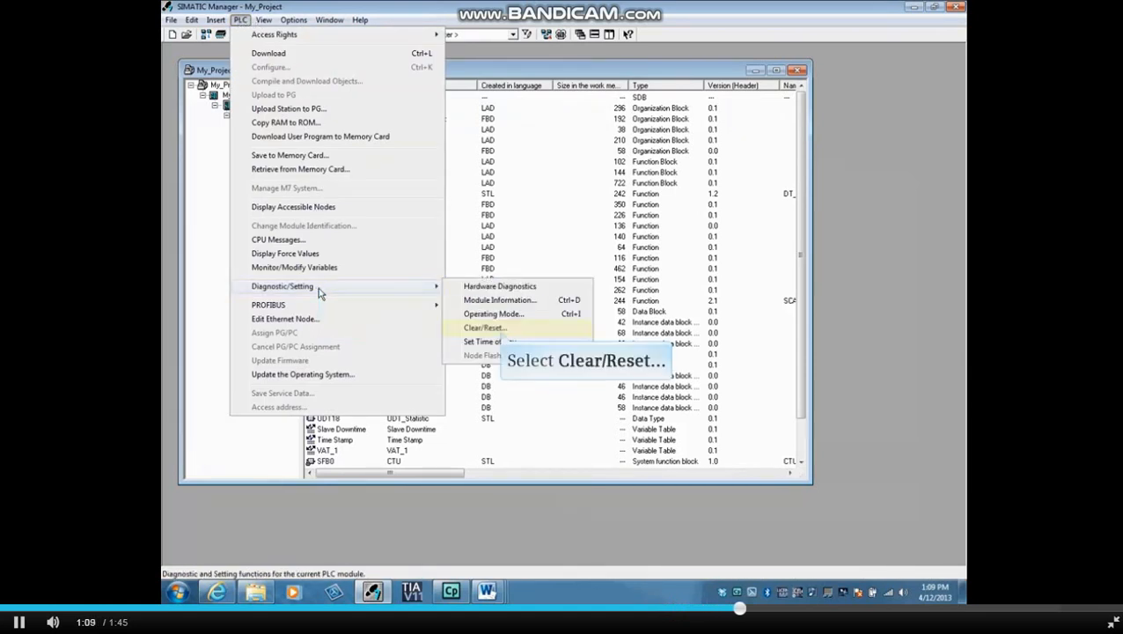
left_click(486, 327)
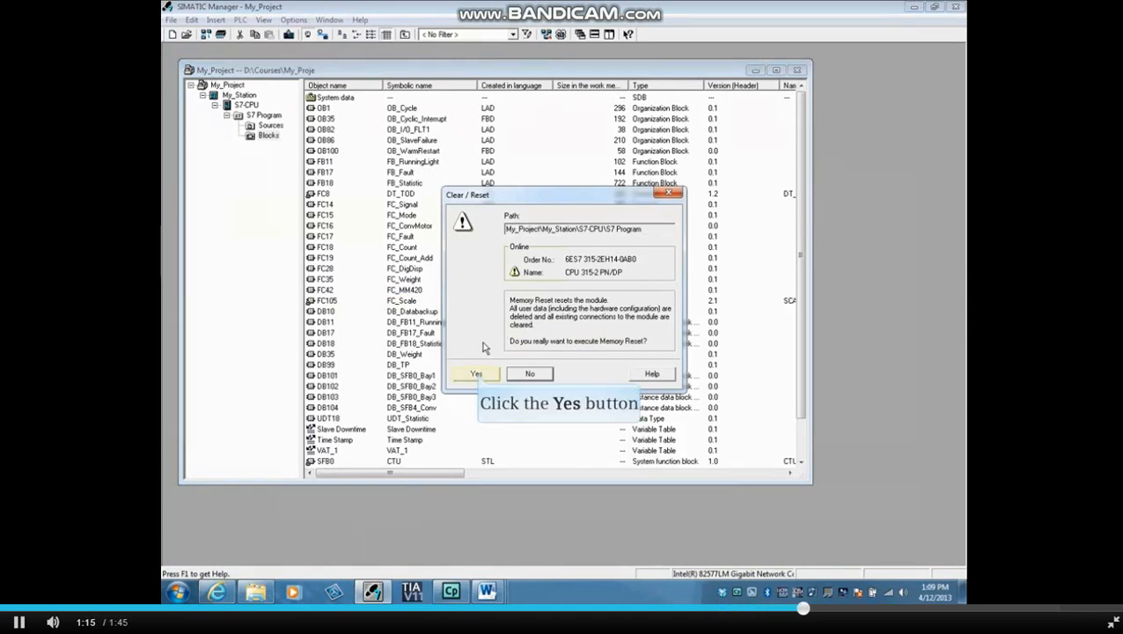
left_click(475, 373)
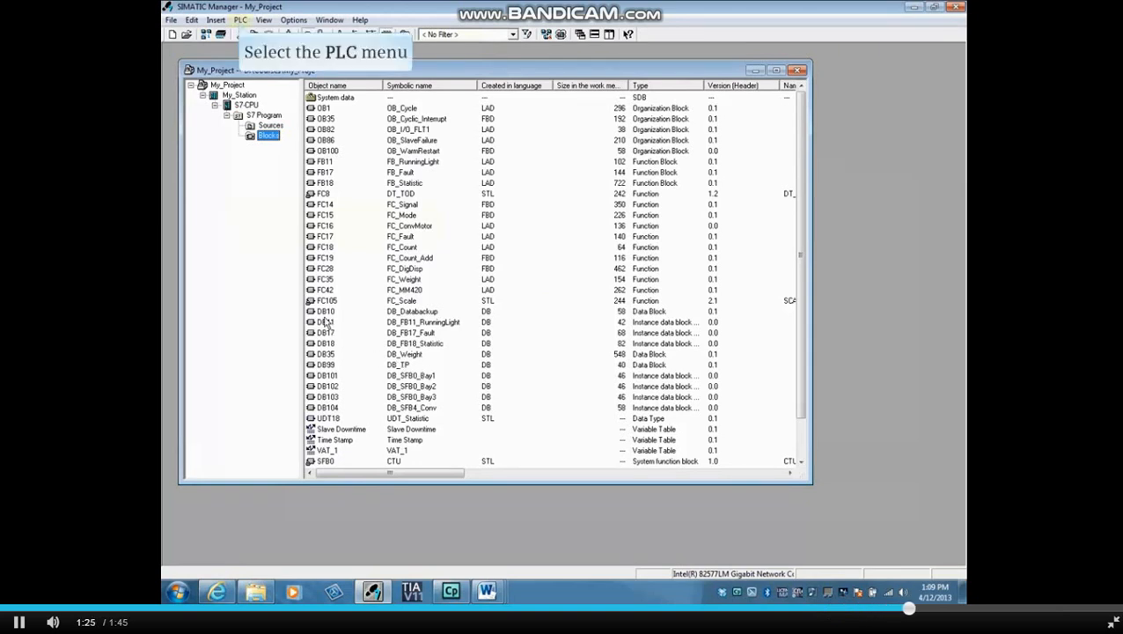
Bring up the Operating Mode dialog showing the CPU in STOP with its switch at RUN
left_click(239, 20)
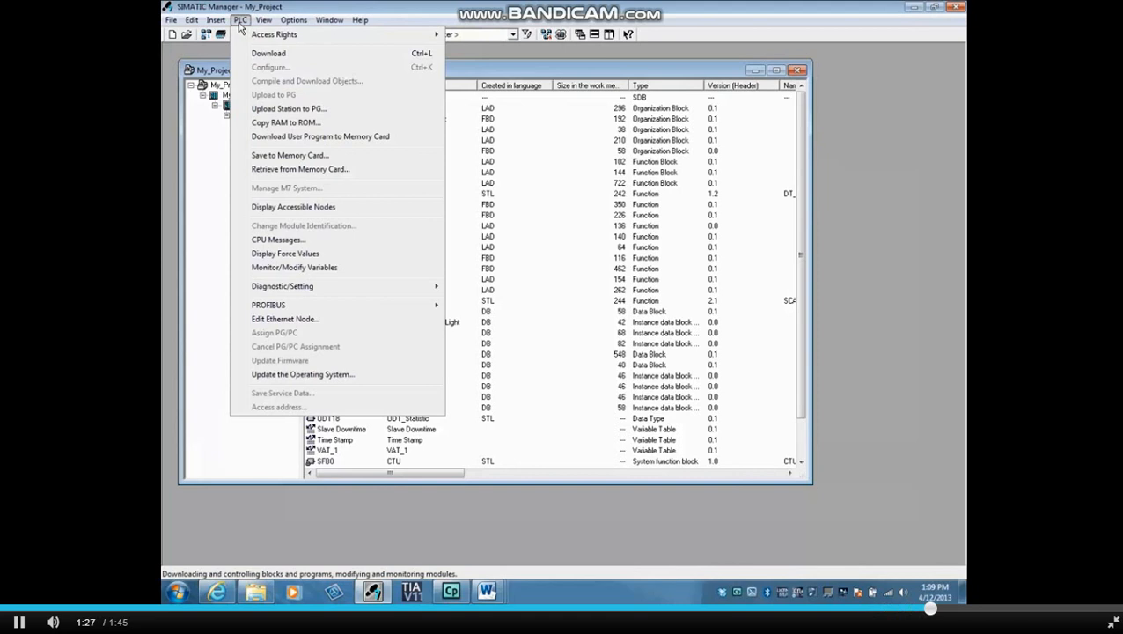
mouse_move(335, 291)
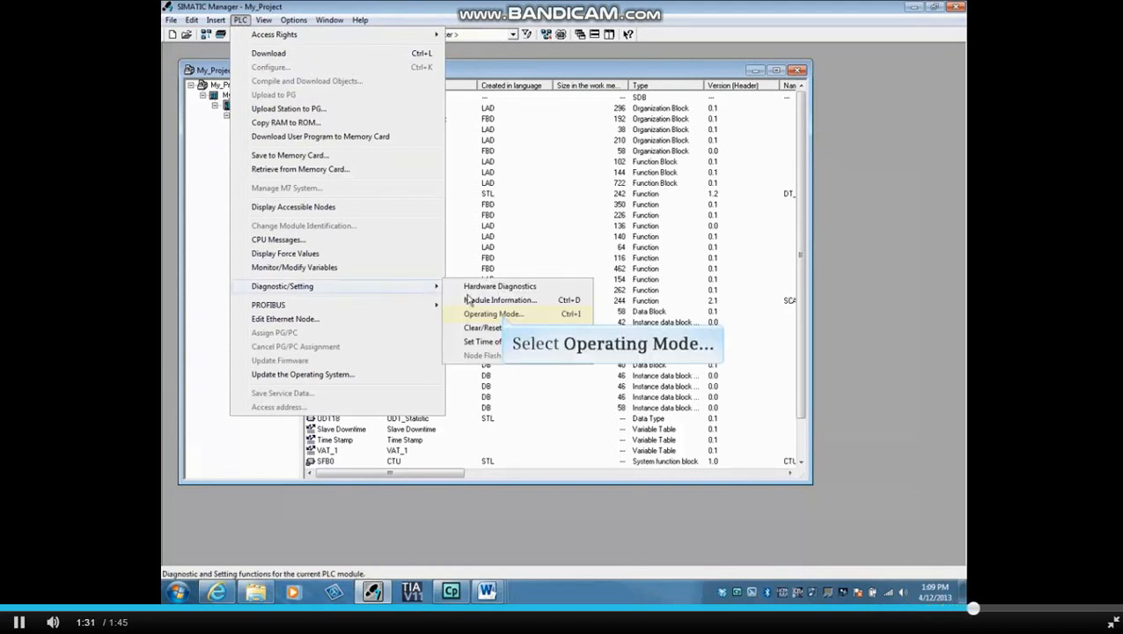
left_click(493, 313)
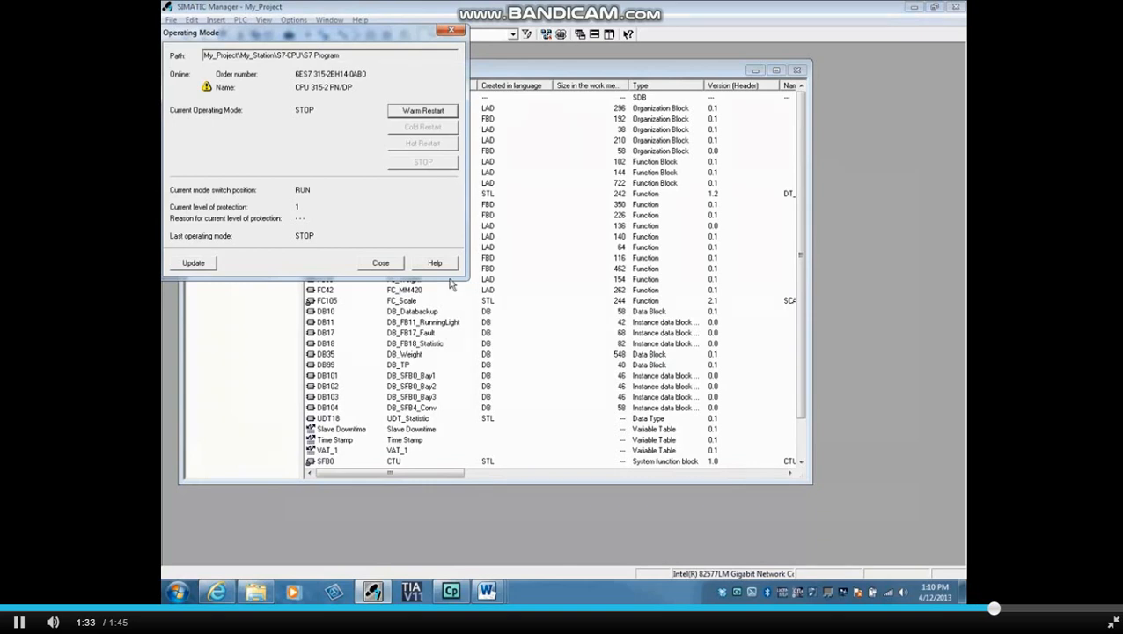